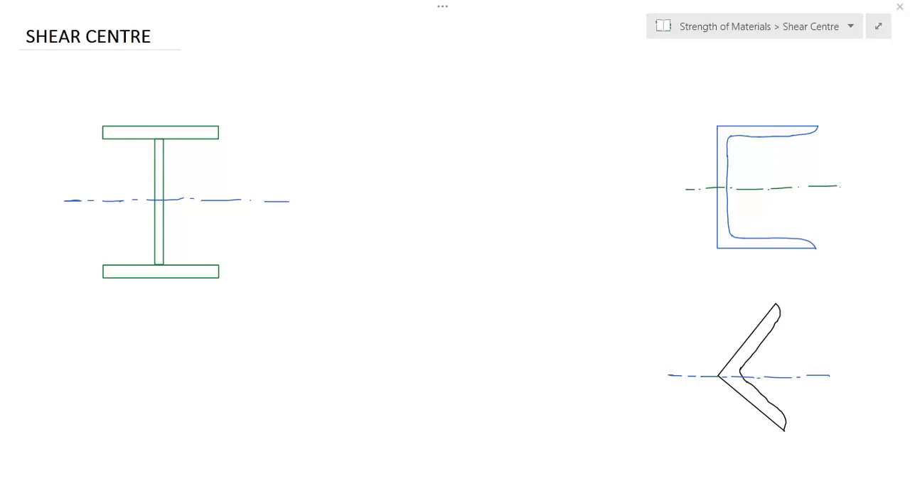
mouse_move(334, 317)
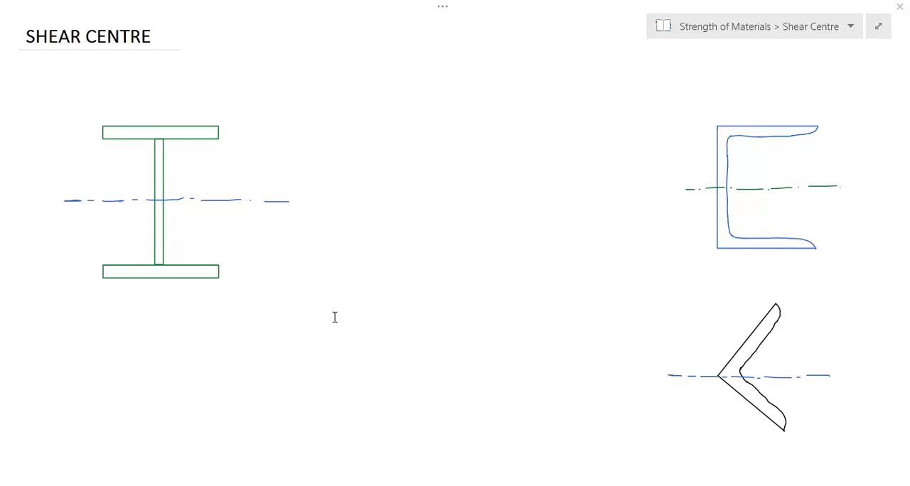
mouse_move(189, 104)
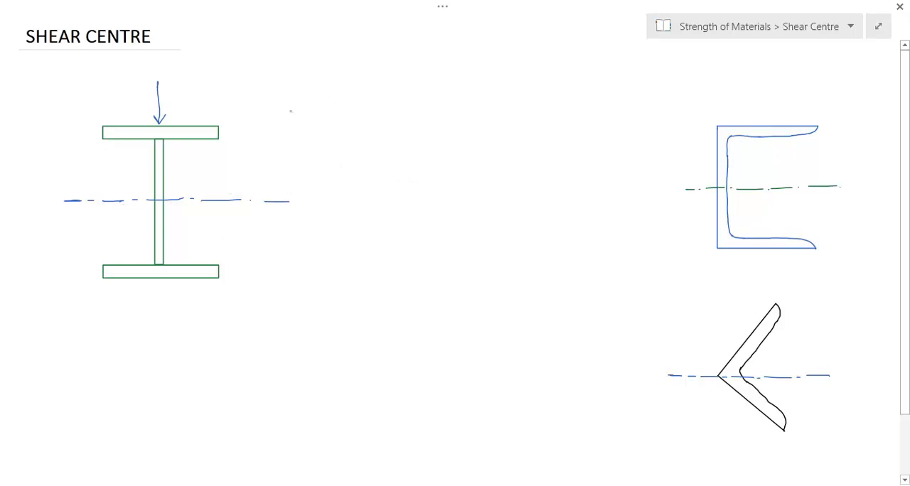
mouse_move(320, 127)
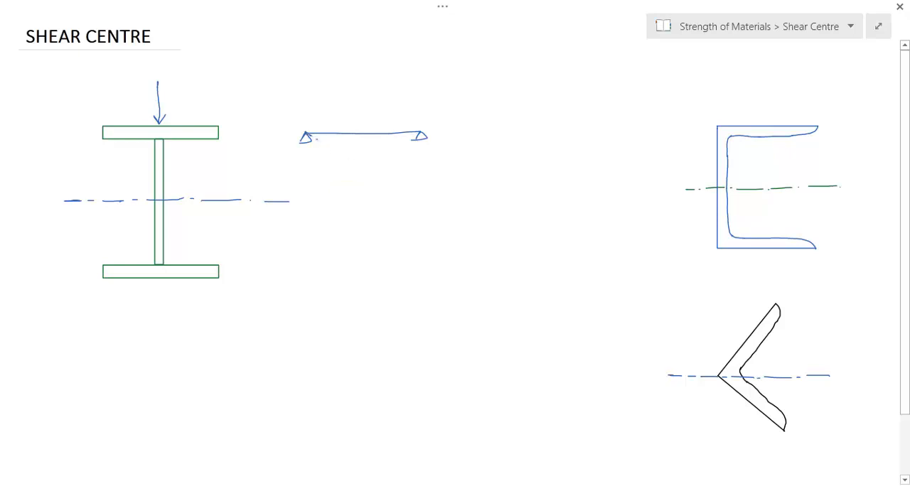
Step: Draw the beam's sagging deflected curve, then erase the I-section sketches and enlarge the angle section leftward
left_click_drag(309, 138, 390, 146)
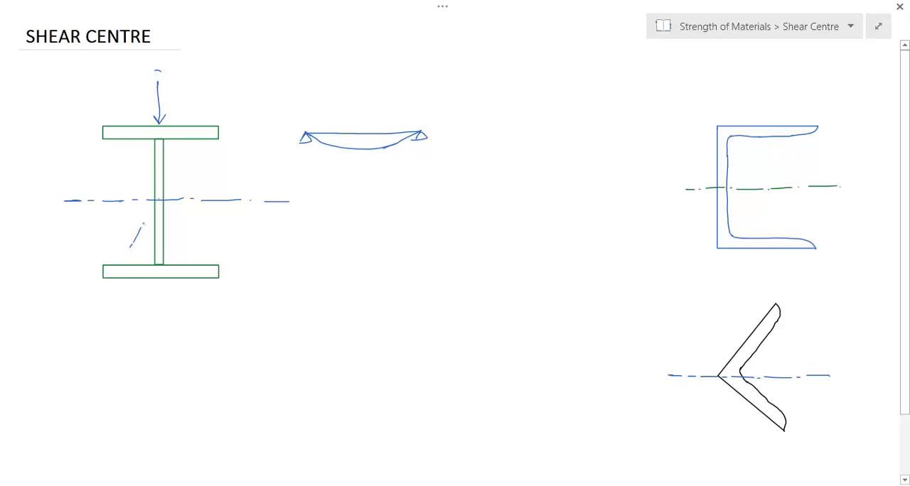
left_click_drag(138, 227, 210, 114)
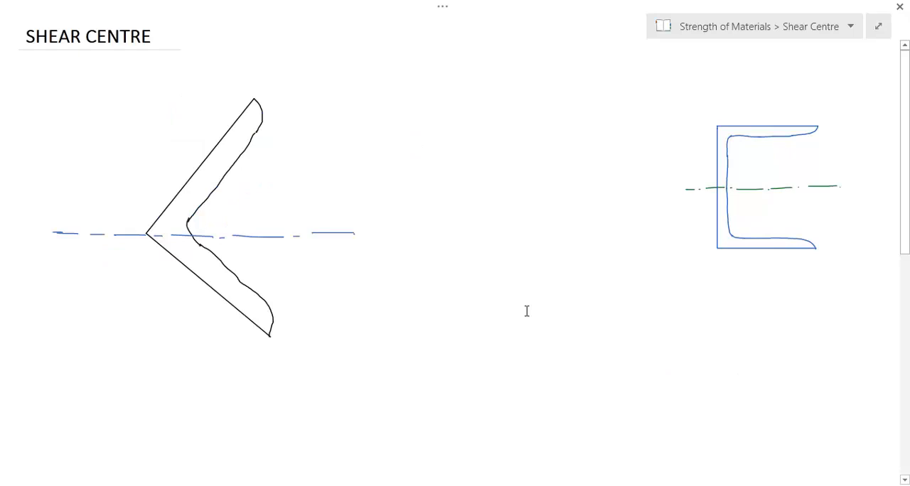
Step: Type the label 'ANGLE' below the enlarged angle section
left_click(539, 336)
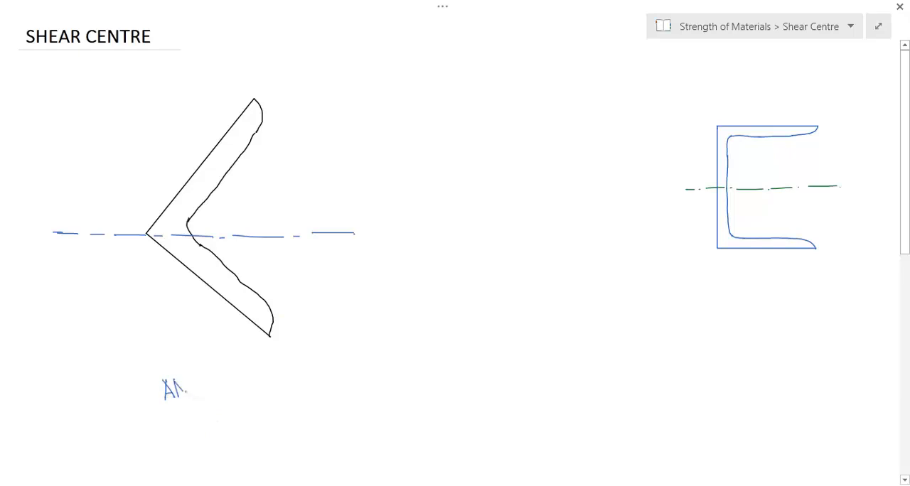
type("NGL")
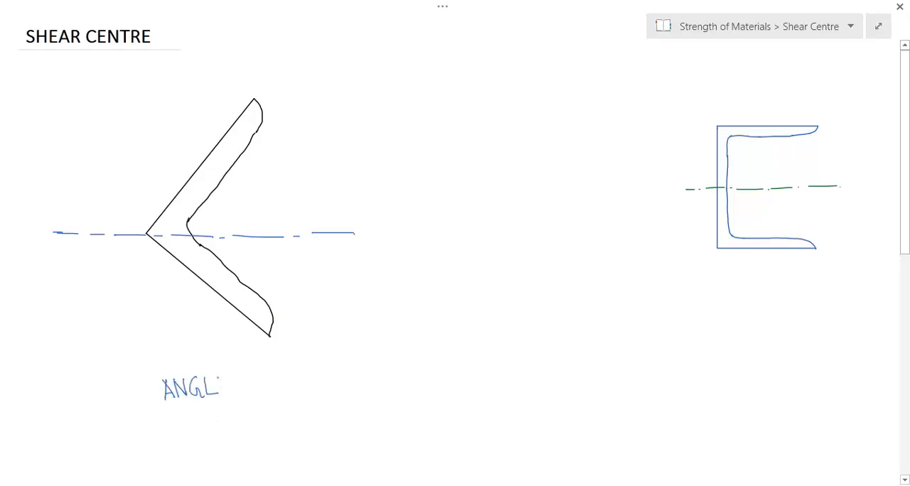
type("E")
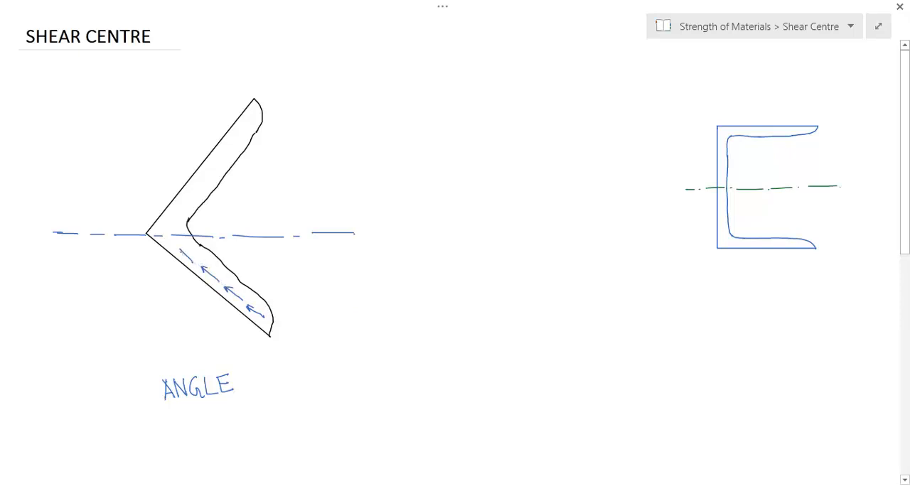
Step: Ink shear flow arrows up the upper leg, a 'shear flow' note, and corner force arrows
left_click_drag(178, 249, 164, 234)
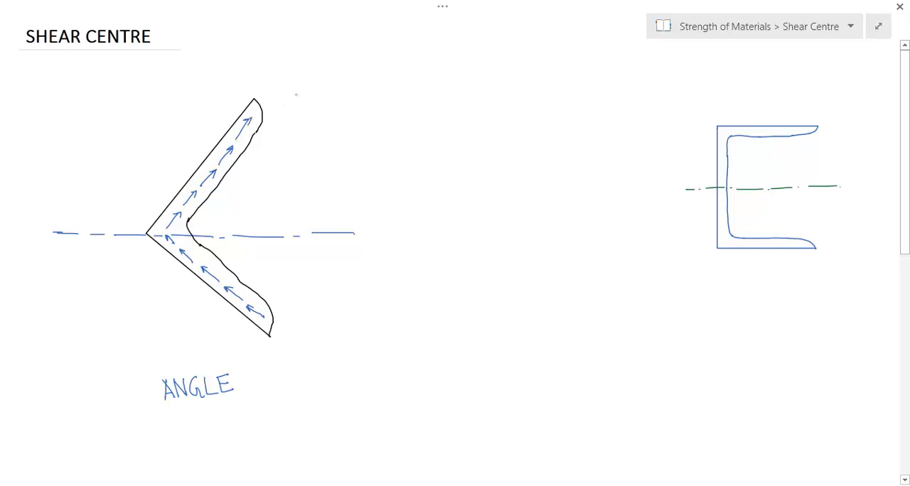
left_click_drag(260, 132, 291, 99)
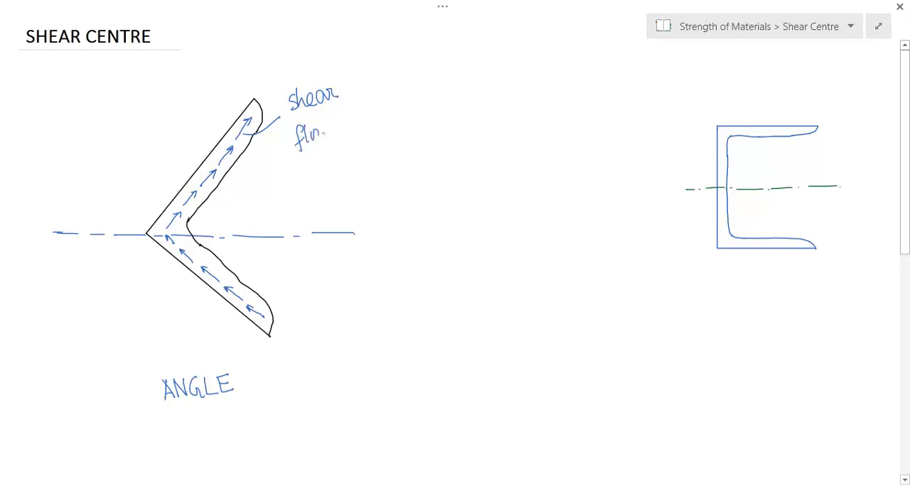
left_click_drag(319, 131, 330, 131)
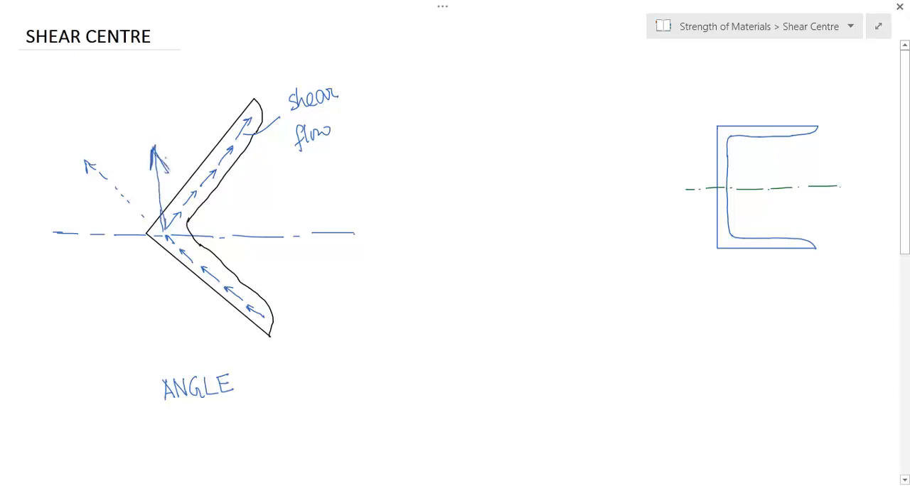
Step: Write 'Resultant' on the vertical force, draw the load line, and label the shear centre
left_click_drag(167, 150, 202, 131)
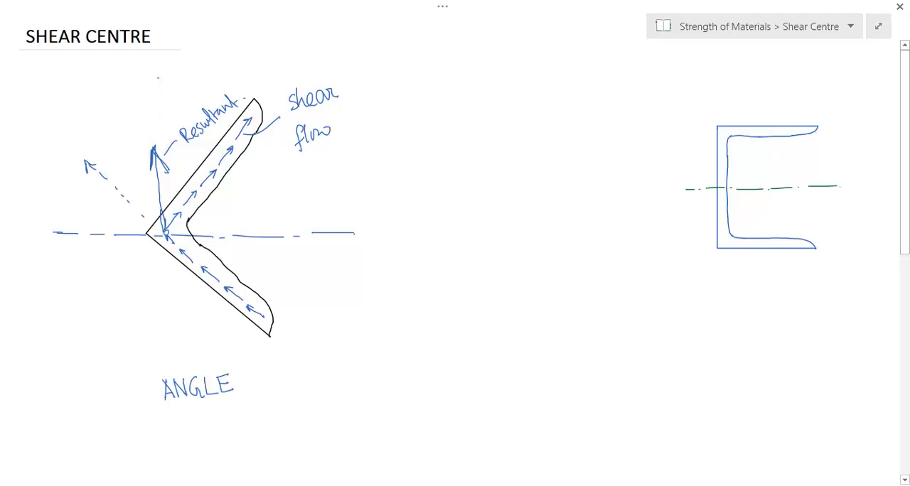
left_click_drag(155, 77, 155, 142)
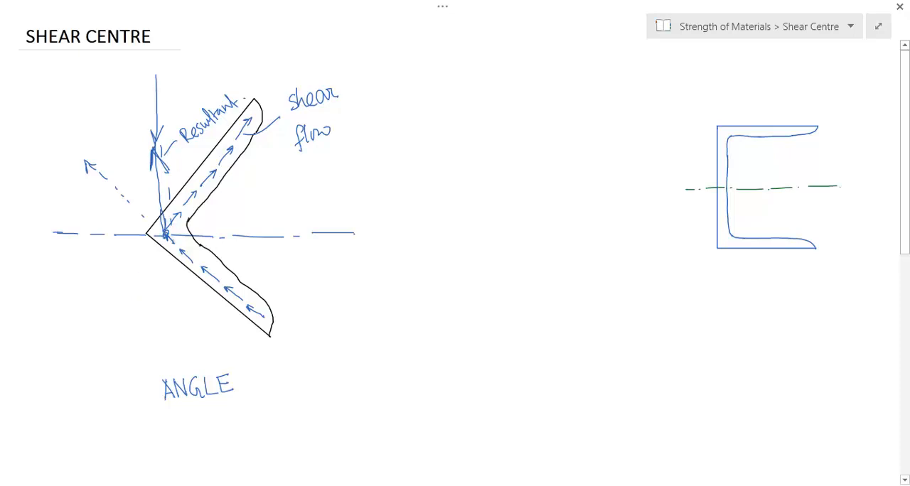
left_click_drag(170, 235, 309, 199)
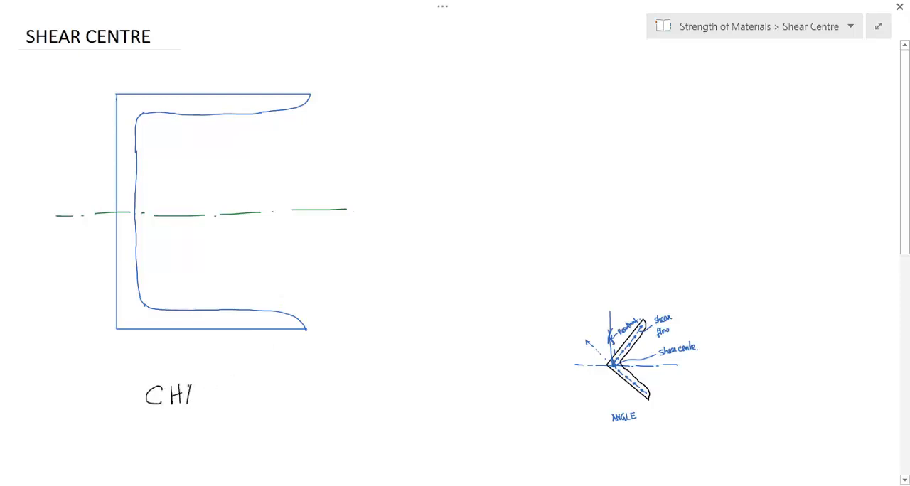
Step: Finish the 'CHANNEL' label and draw shear flow arrows along web, top flange and extended bottom flange
type("ANN")
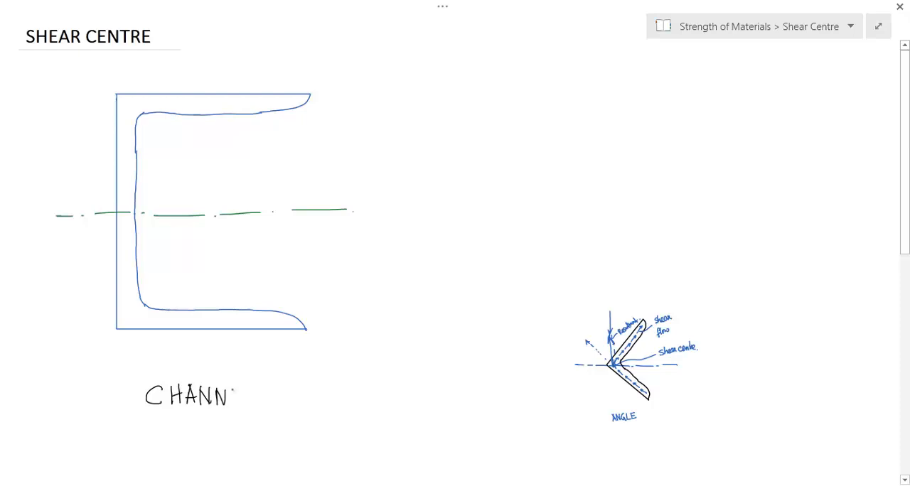
type("EL")
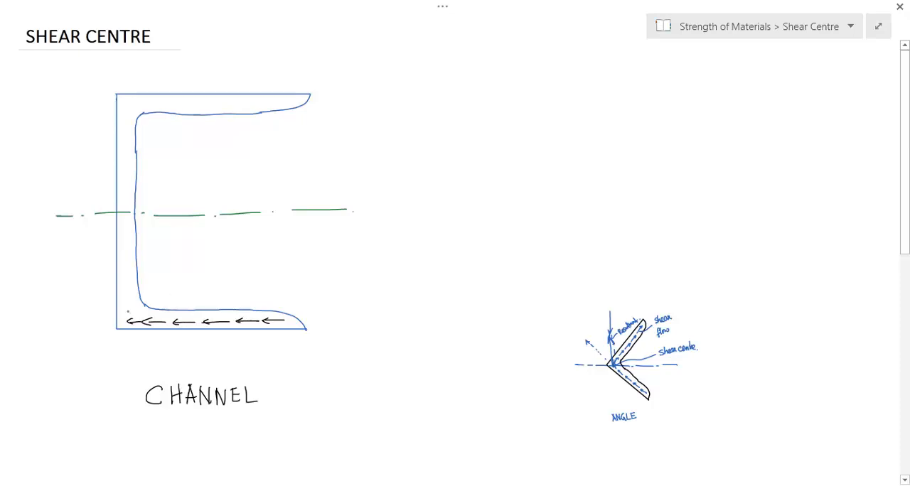
left_click_drag(127, 320, 122, 265)
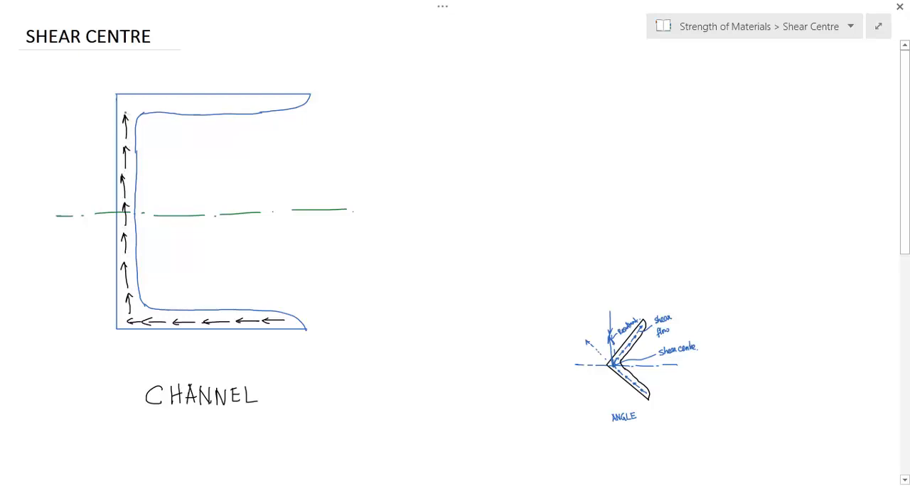
left_click_drag(128, 104, 170, 104)
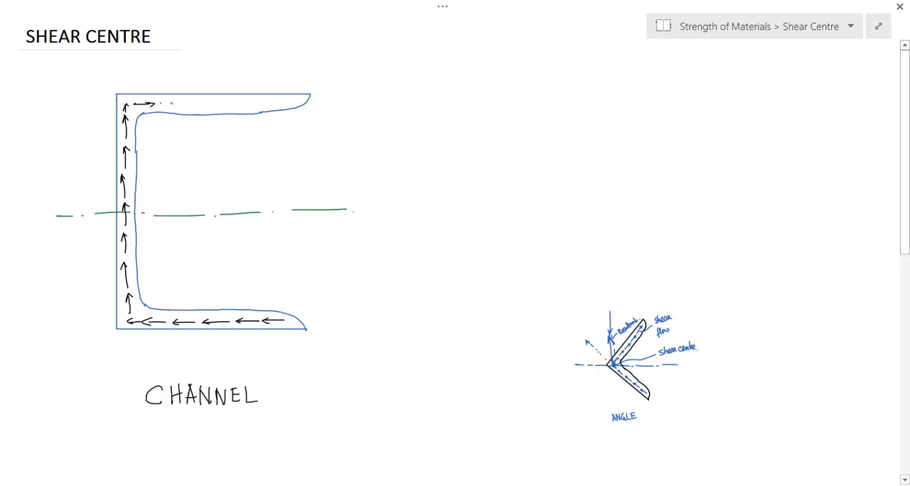
left_click_drag(171, 104, 228, 103)
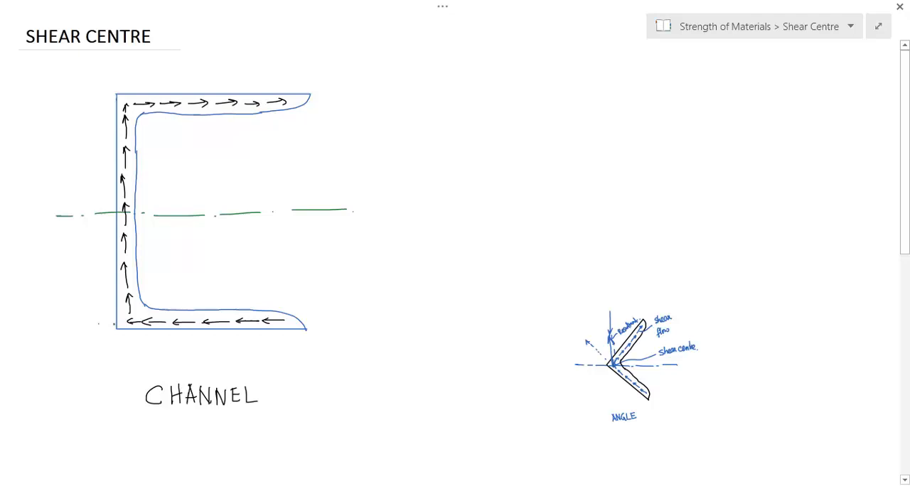
left_click_drag(125, 326, 92, 325)
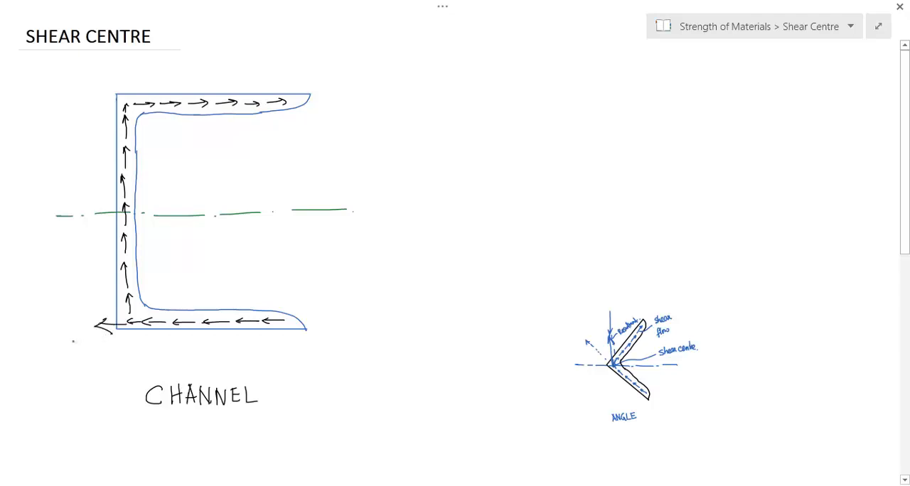
Step: Ink F1 at both flanges, F2 at the web, and a vertical axis with twisting arrow
type("F1")
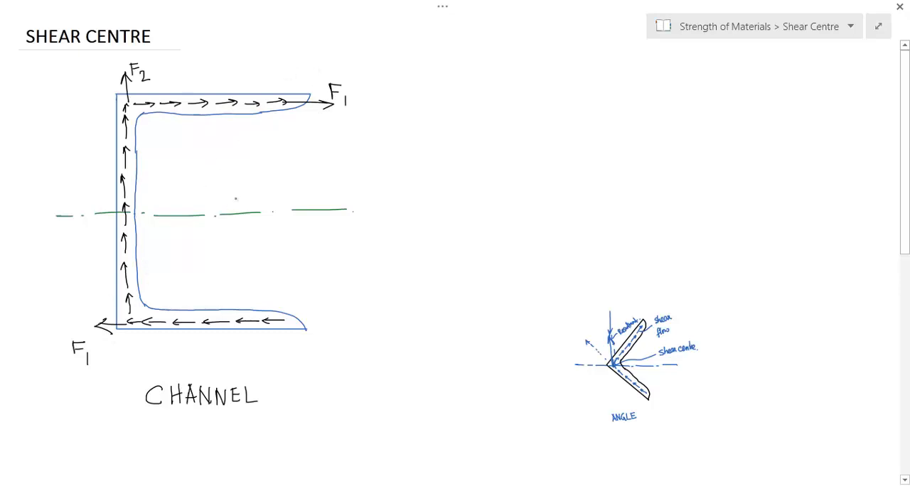
left_click_drag(217, 174, 220, 238)
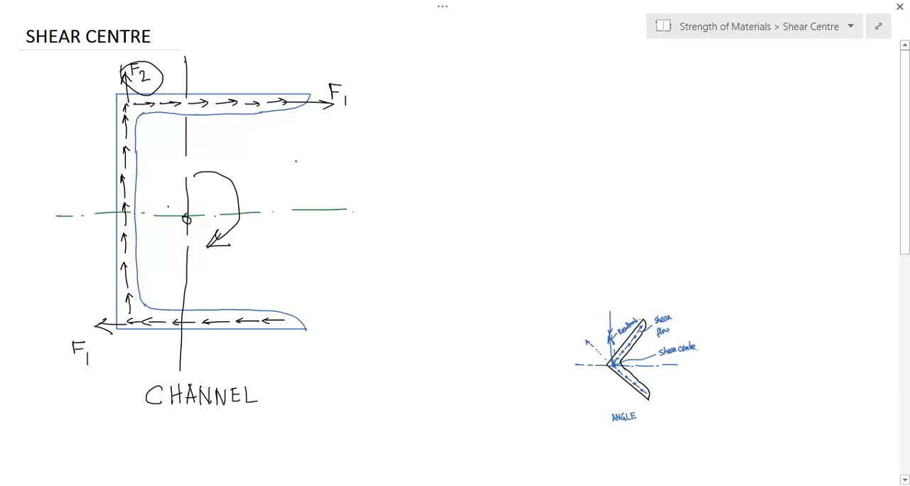
Step: Draw a curved moment arrow right of the channel and an offset dimension left of the web
left_click_drag(408, 160, 398, 206)
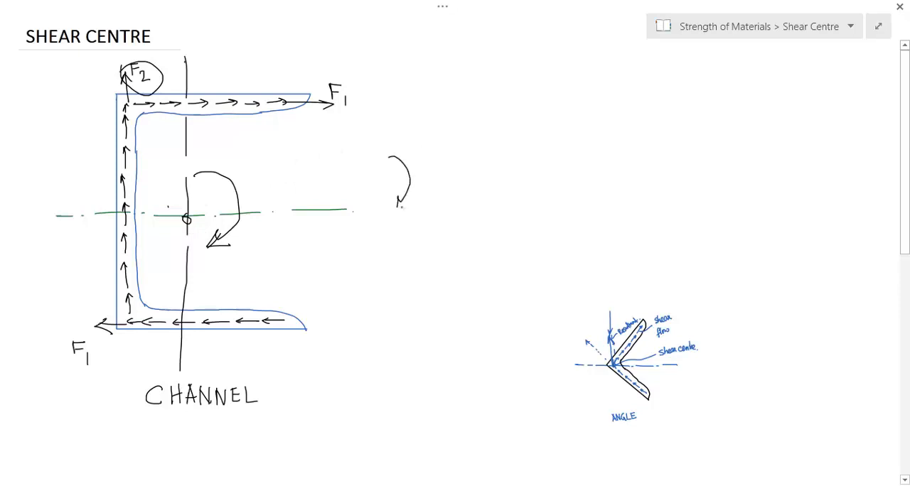
left_click_drag(401, 199, 398, 206)
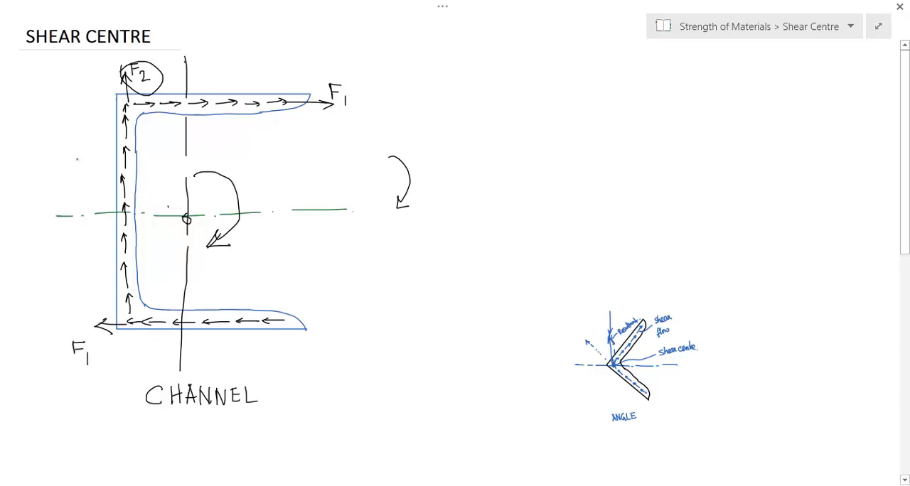
left_click_drag(70, 153, 70, 206)
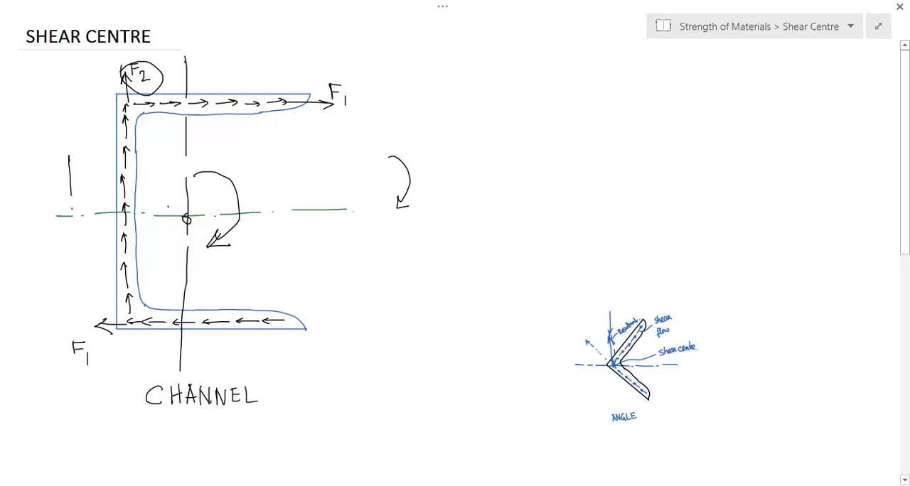
left_click_drag(69, 156, 71, 217)
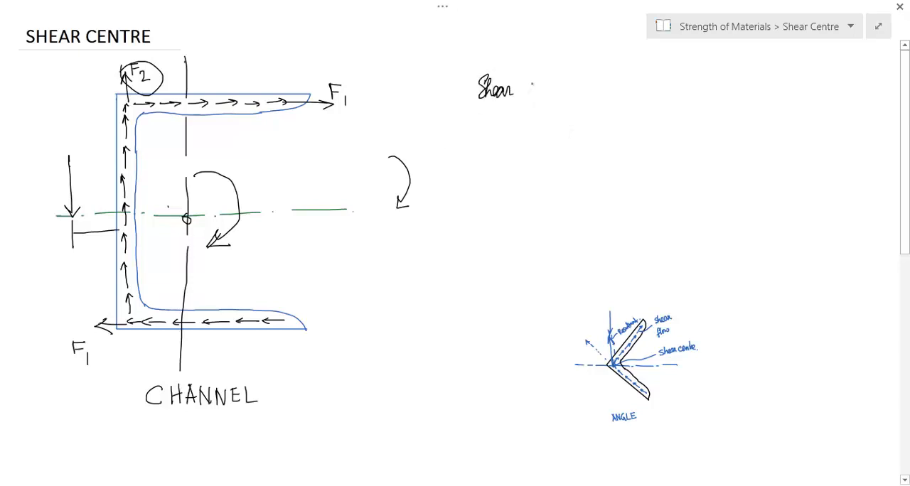
Step: Write and underline 'Shear centre', then ink its definition ending 'of the section is balanced.'
type("centre")
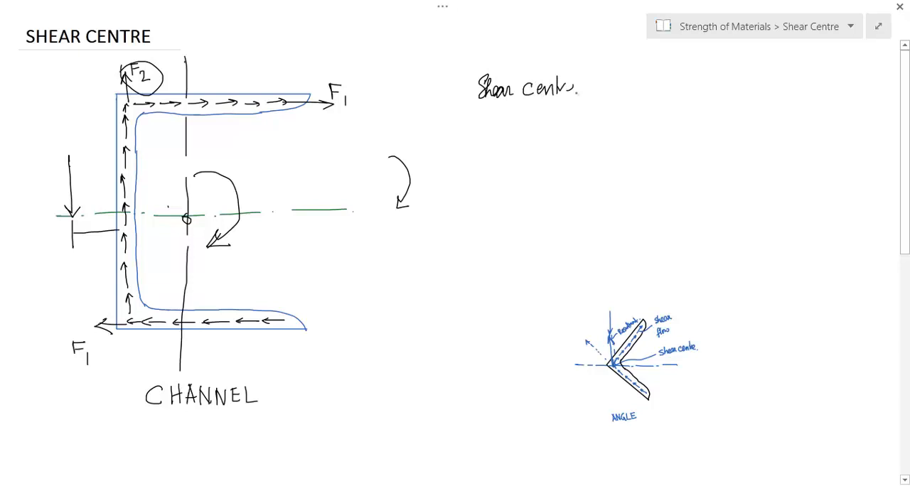
left_click_drag(451, 105, 584, 103)
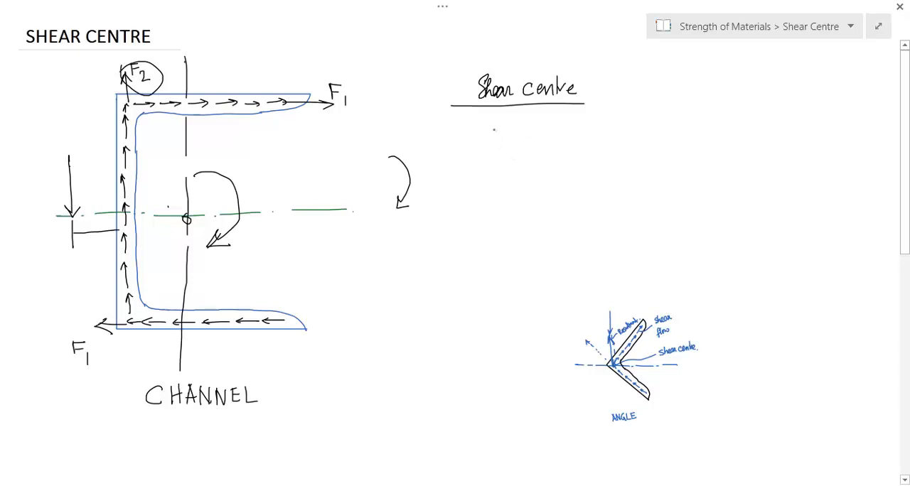
type("is a point where if you apply a force,")
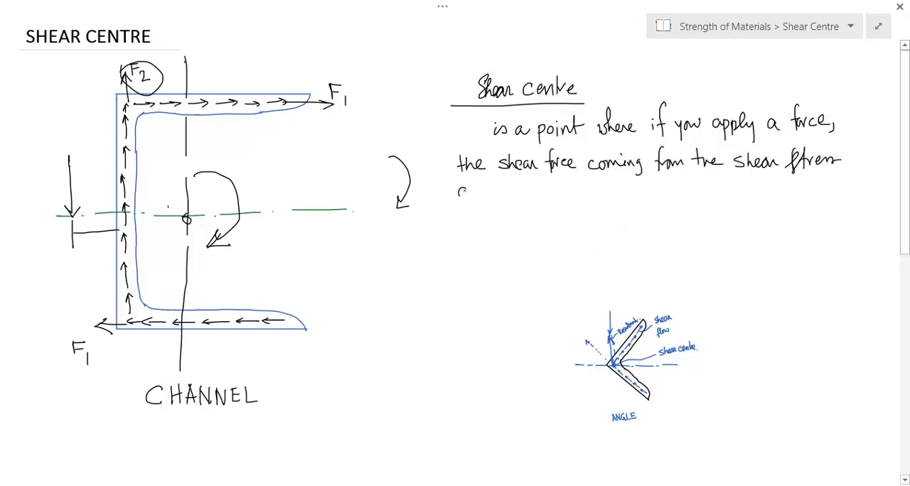
type("of the section is balanced.")
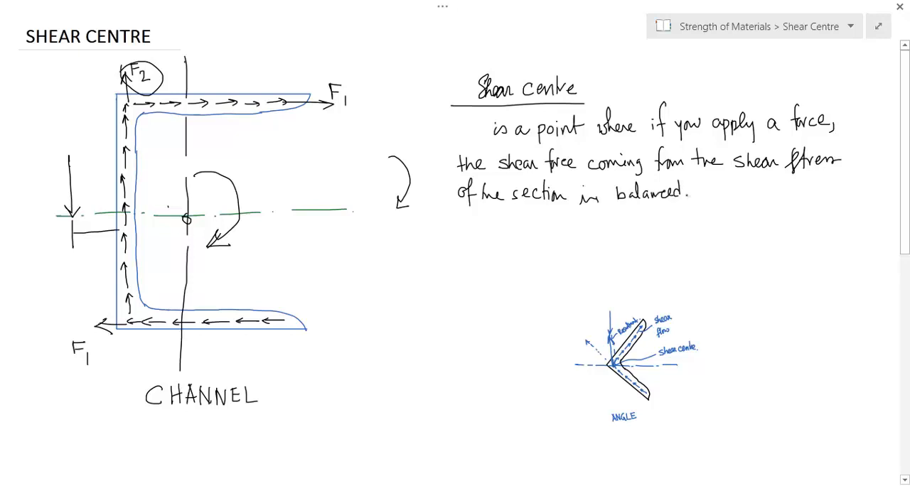